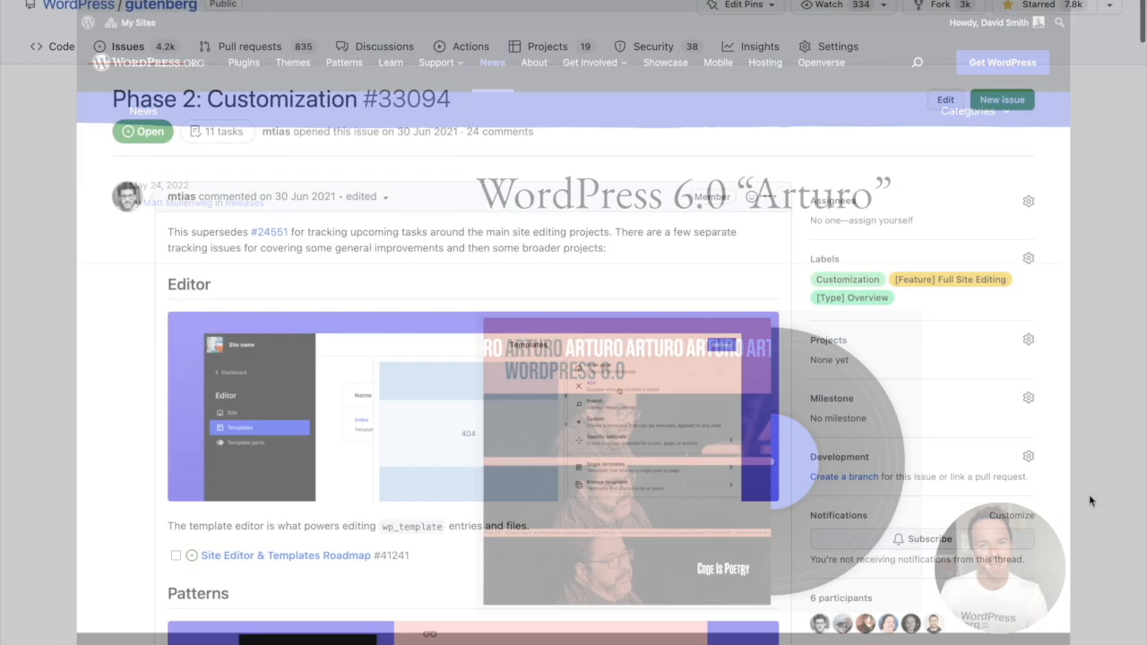
# - Scroll to Editor > Templates and bring up the Add New template type list
pyautogui.scroll(-3)
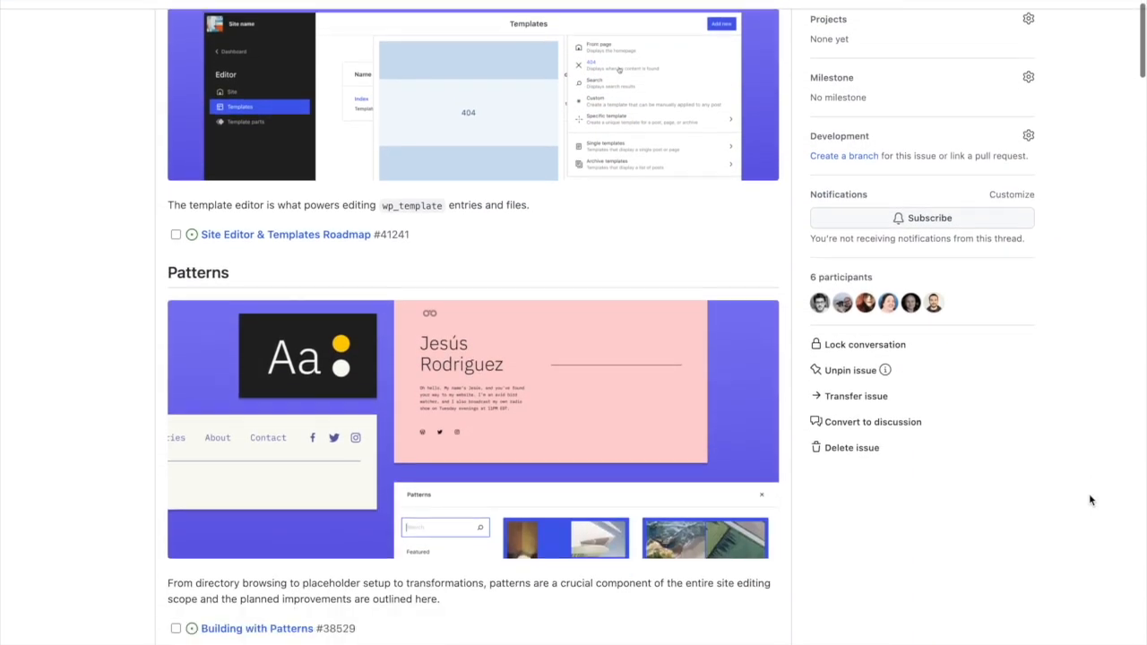
pyautogui.scroll(-3)
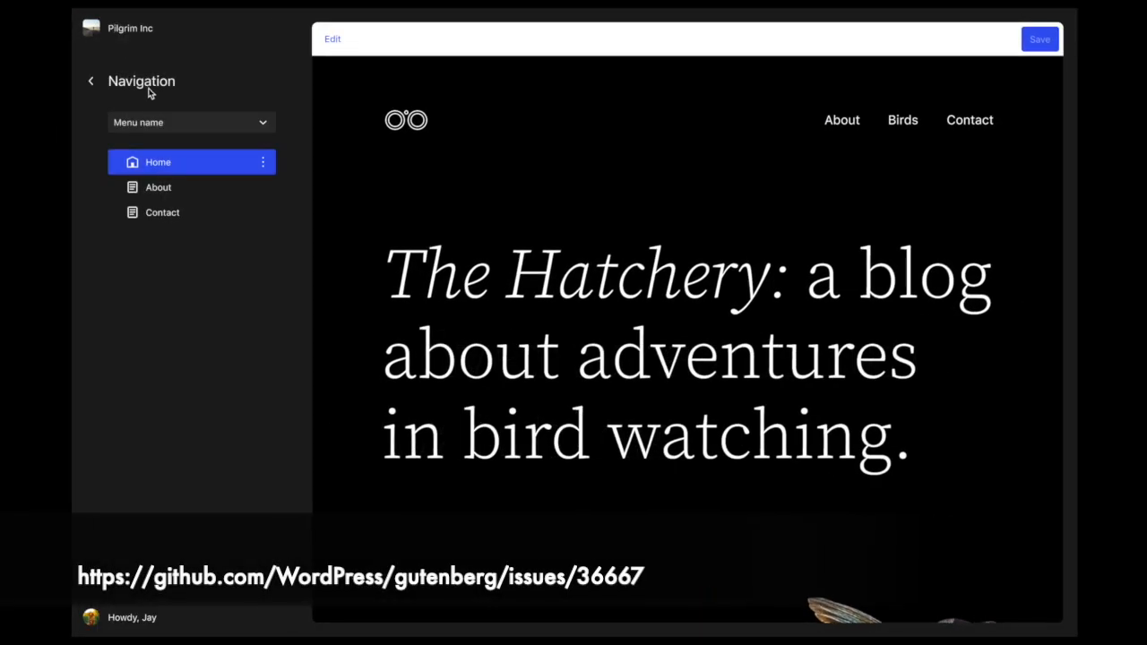
pyautogui.click(158, 187)
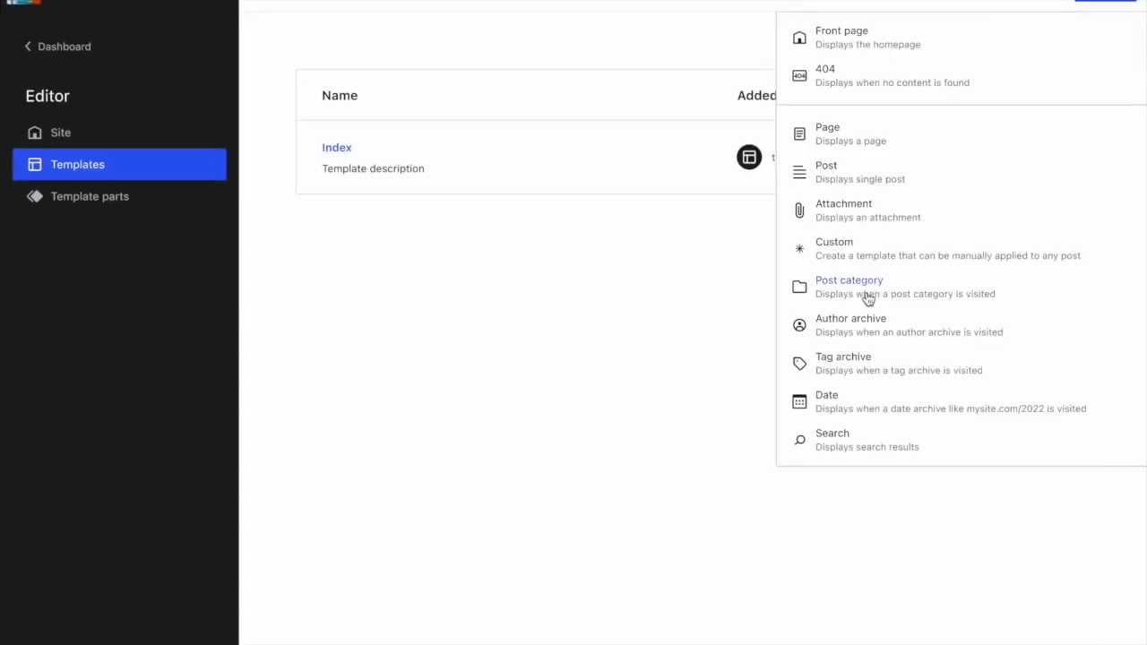
# - Begin a Post category template for a specific category and open its category picker
pyautogui.click(848, 287)
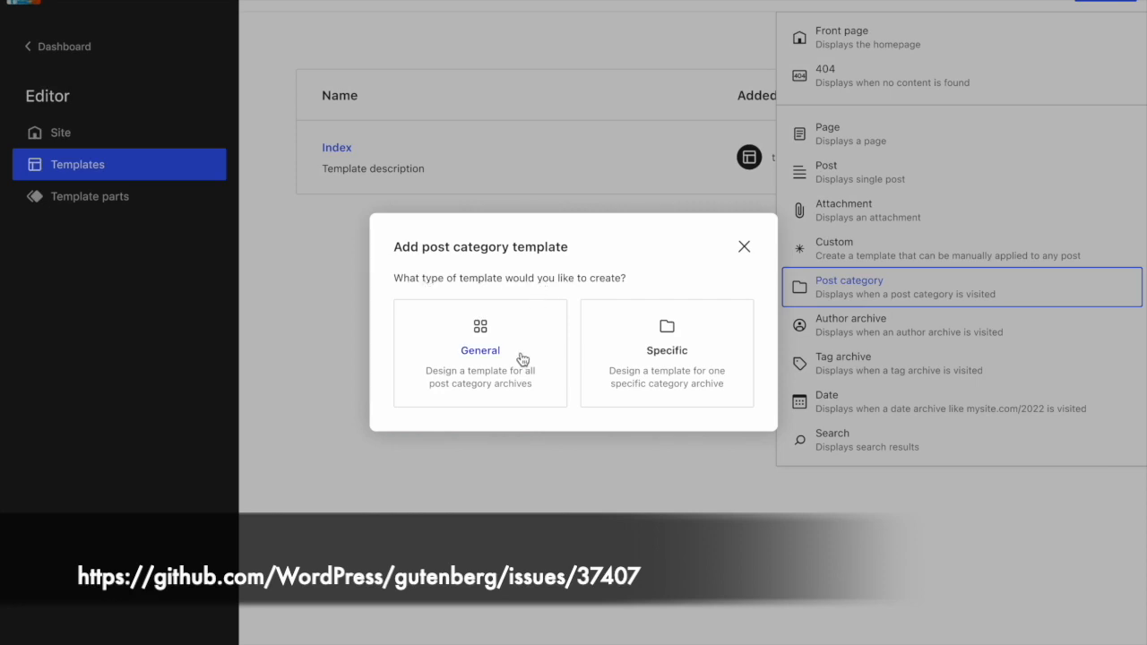
pyautogui.moveTo(599, 355)
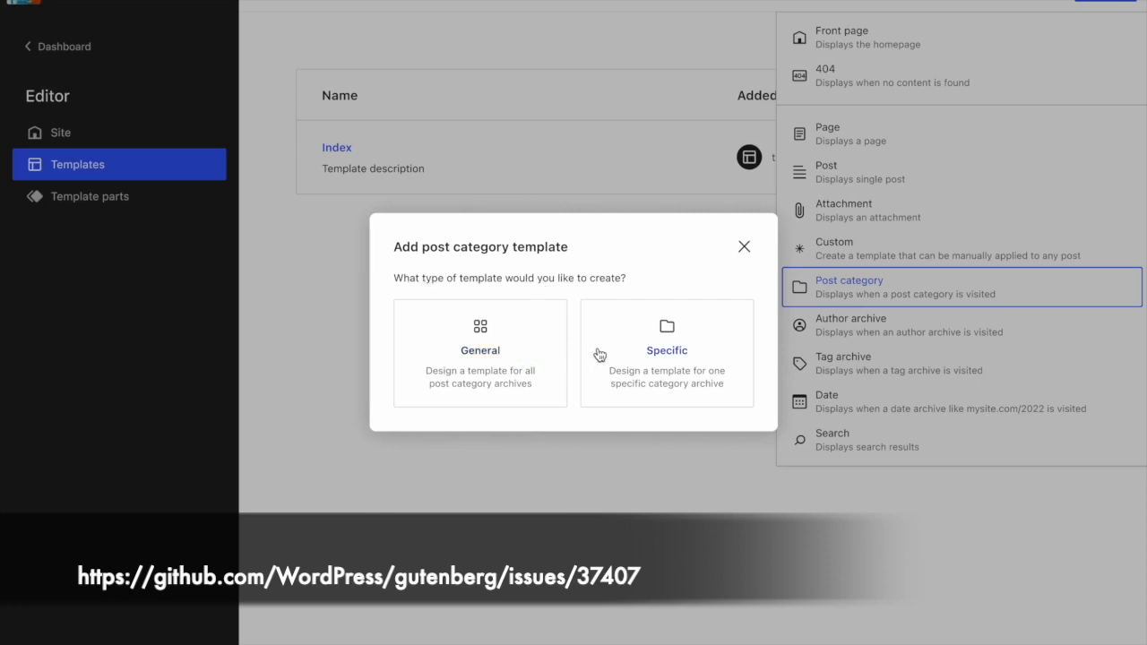
pyautogui.click(667, 349)
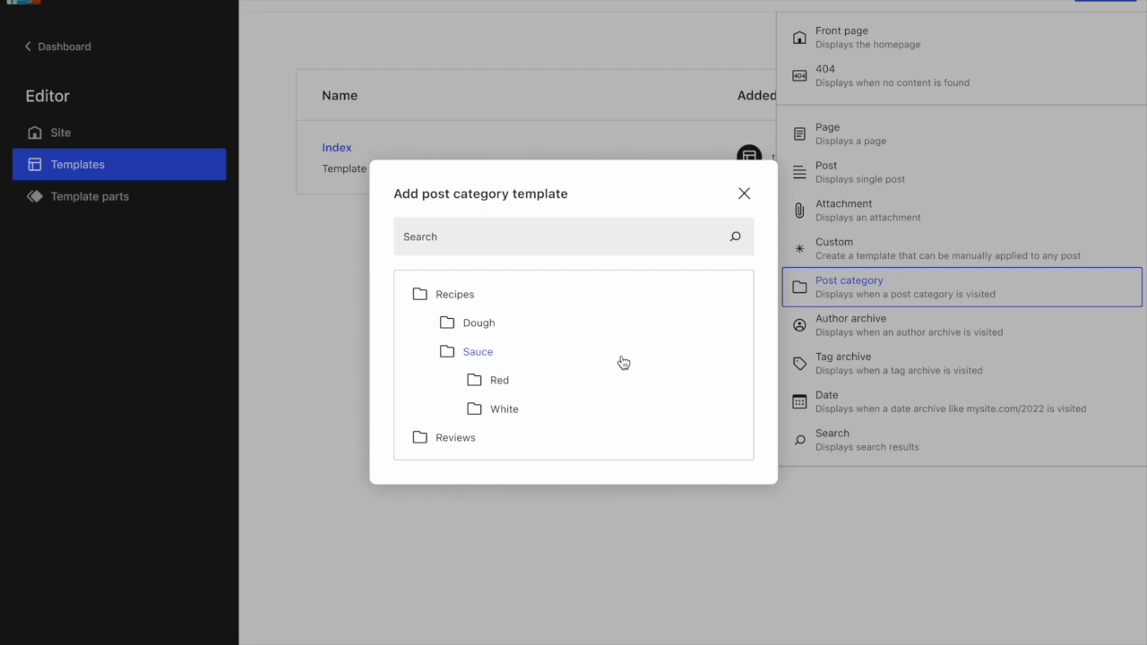
pyautogui.moveTo(510, 345)
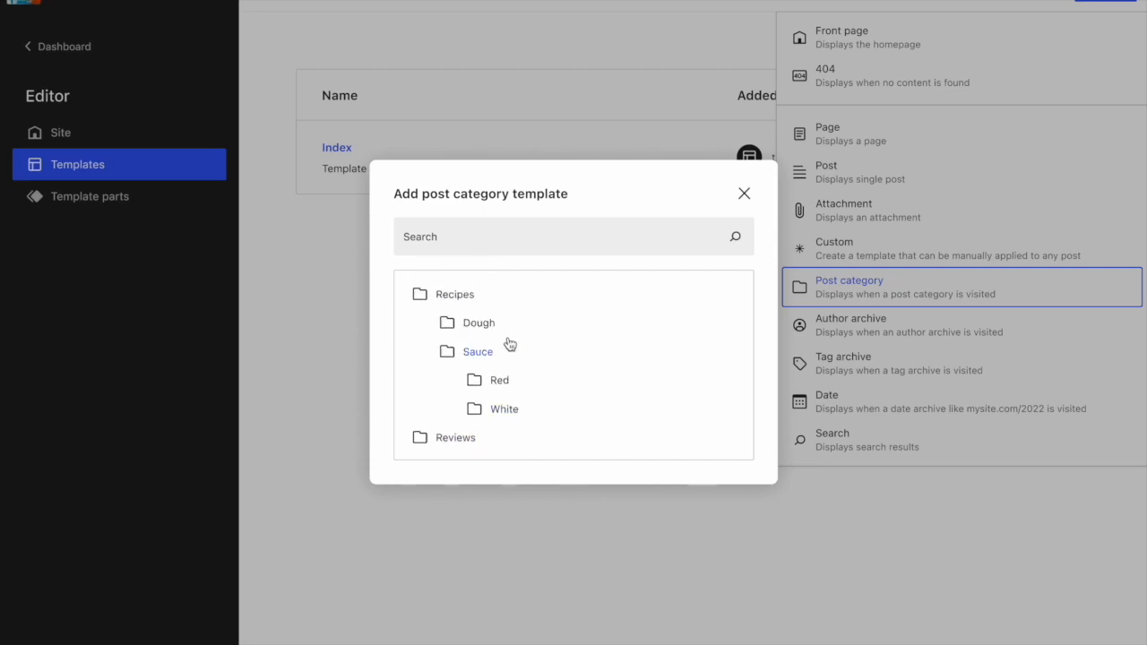
pyautogui.click(744, 194)
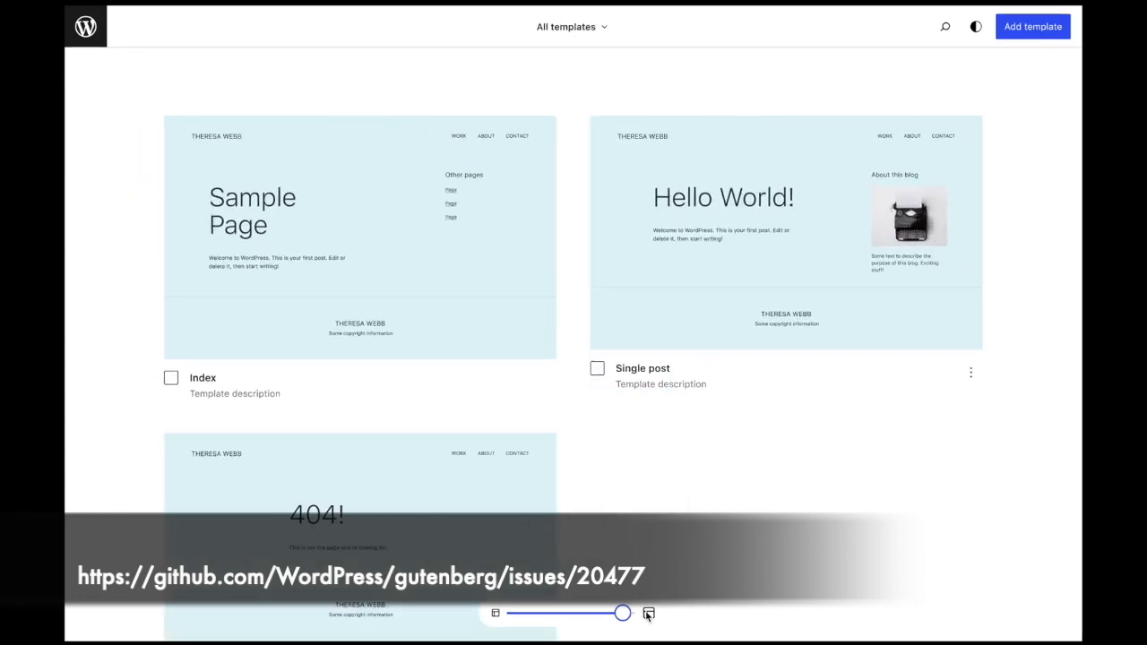
# - Shrink the All templates previews with the size slider, then open the 404 template
pyautogui.moveTo(623, 613); pyautogui.dragTo(571, 613)
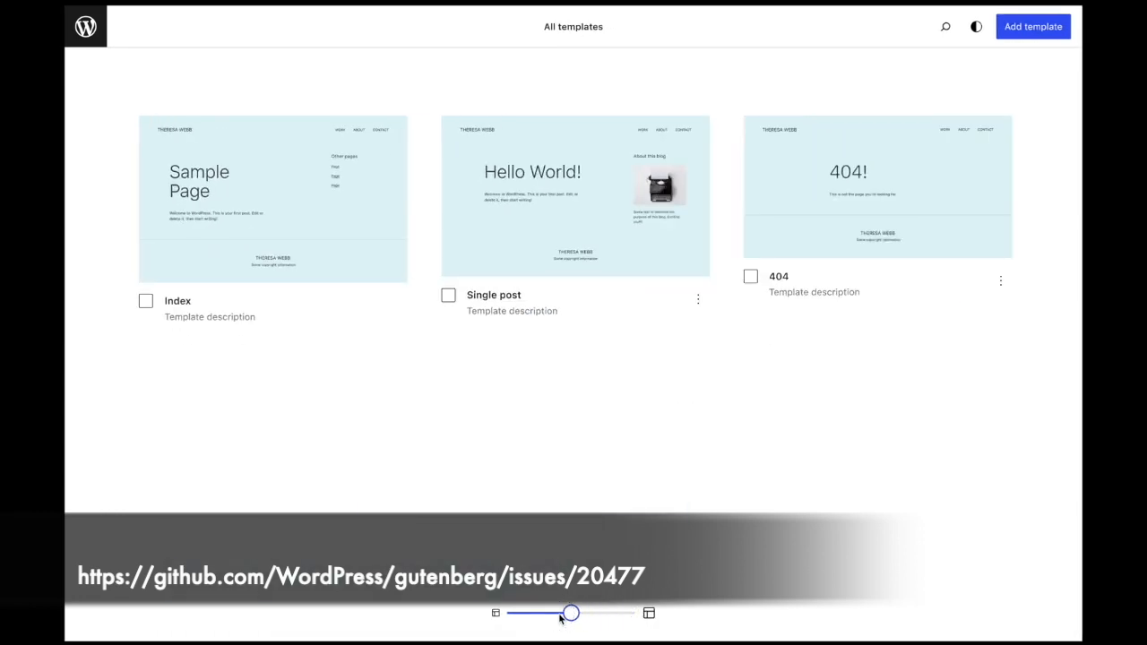
pyautogui.click(573, 197)
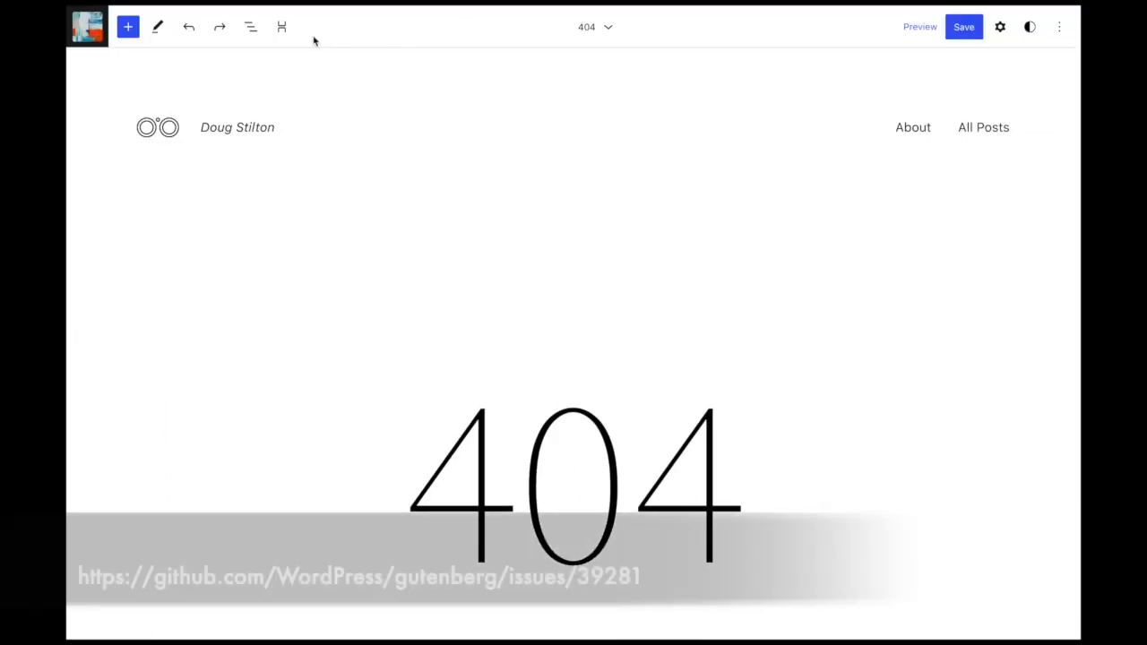
# - View the 404 template as zoomed-out sections and switch the 404 section to the next pattern
pyautogui.click(282, 26)
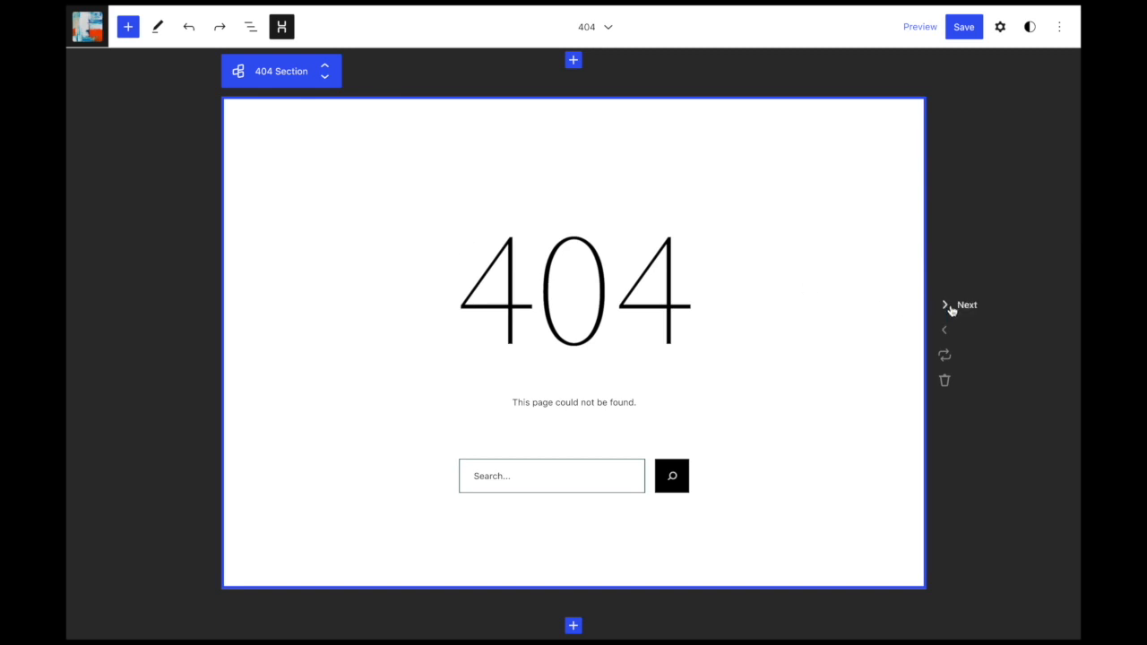
pyautogui.click(945, 305)
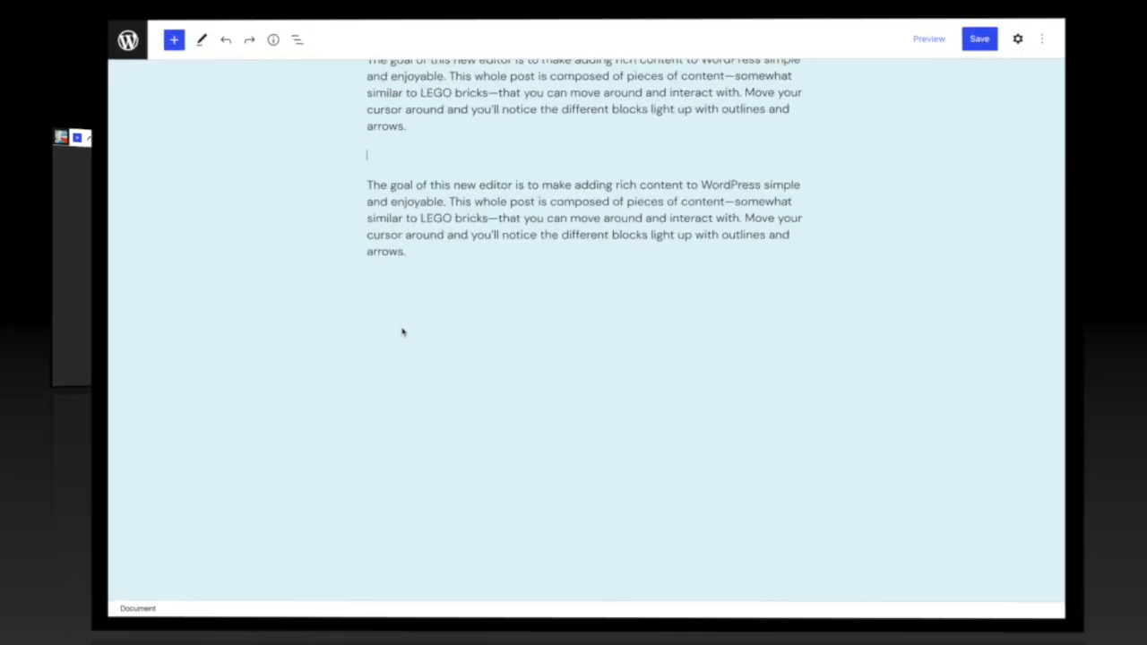
# - In Choose a pattern, go back one pattern, then show all patterns in a grid
pyautogui.click(174, 40)
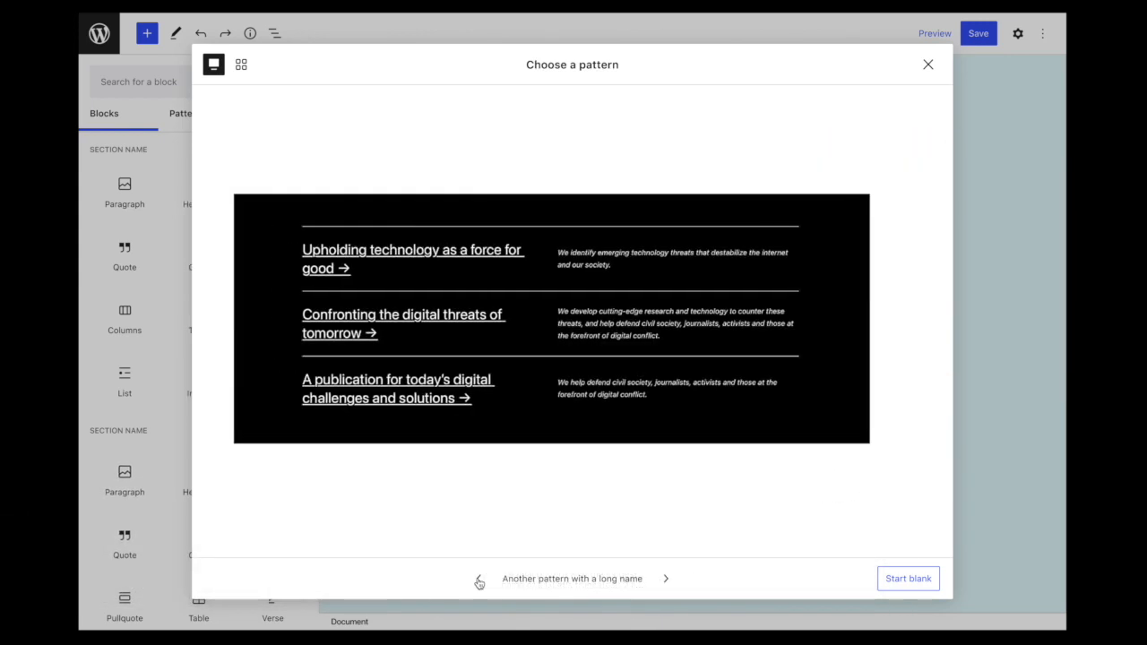
pyautogui.click(241, 63)
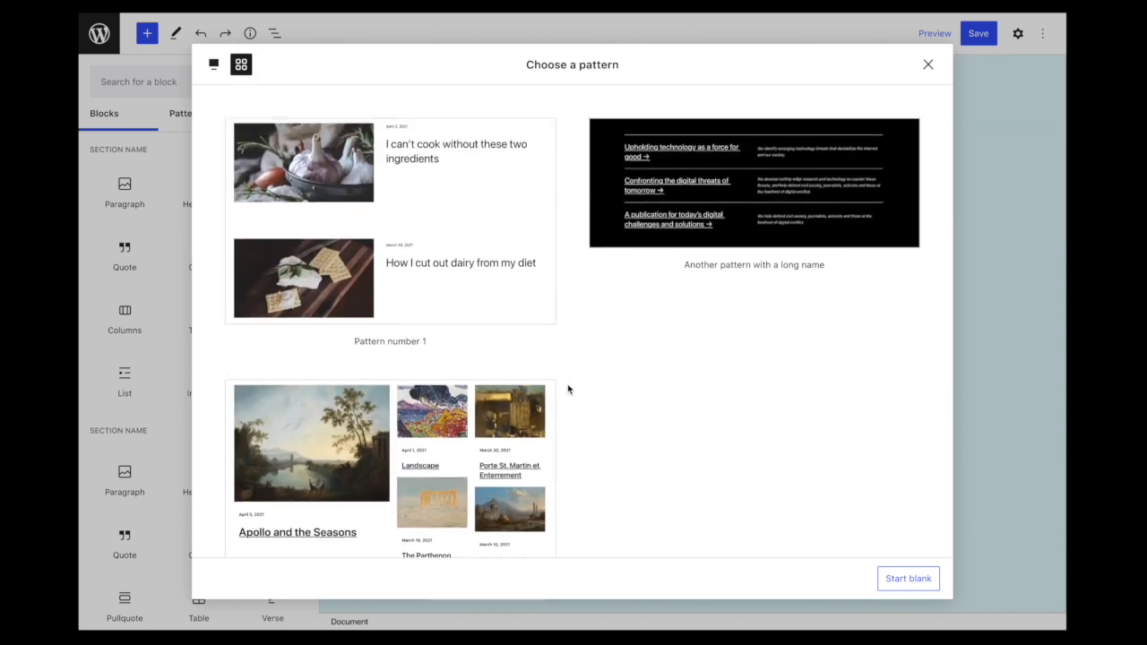
pyautogui.click(754, 182)
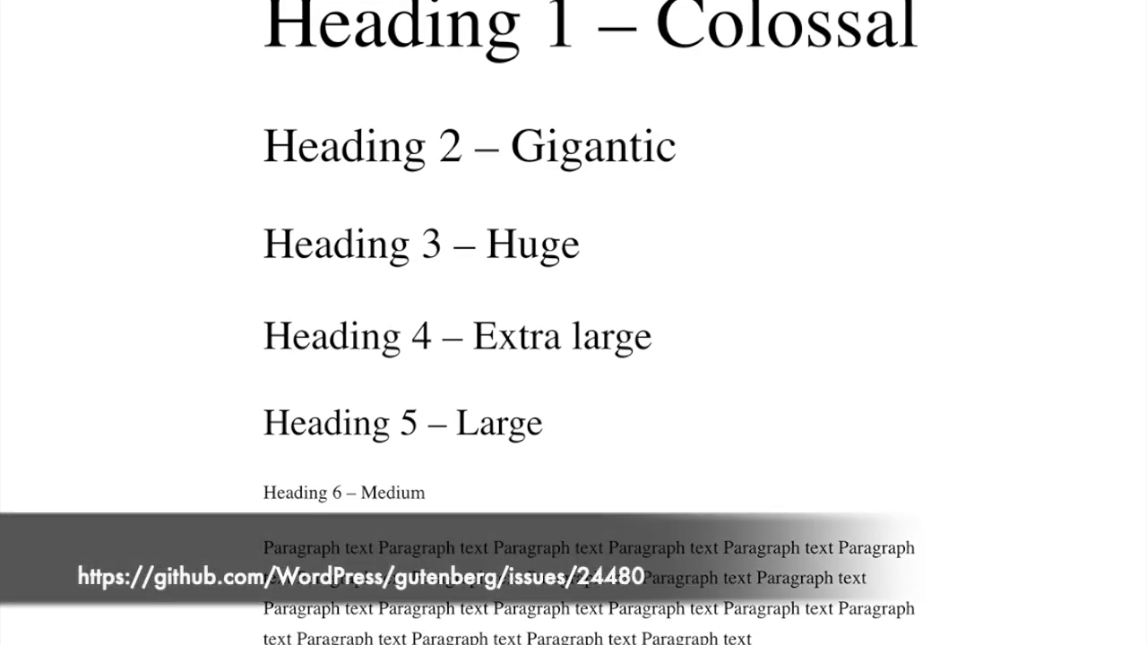
# - Scroll the narrow typography preview down to the list text and back up
pyautogui.scroll(-3)
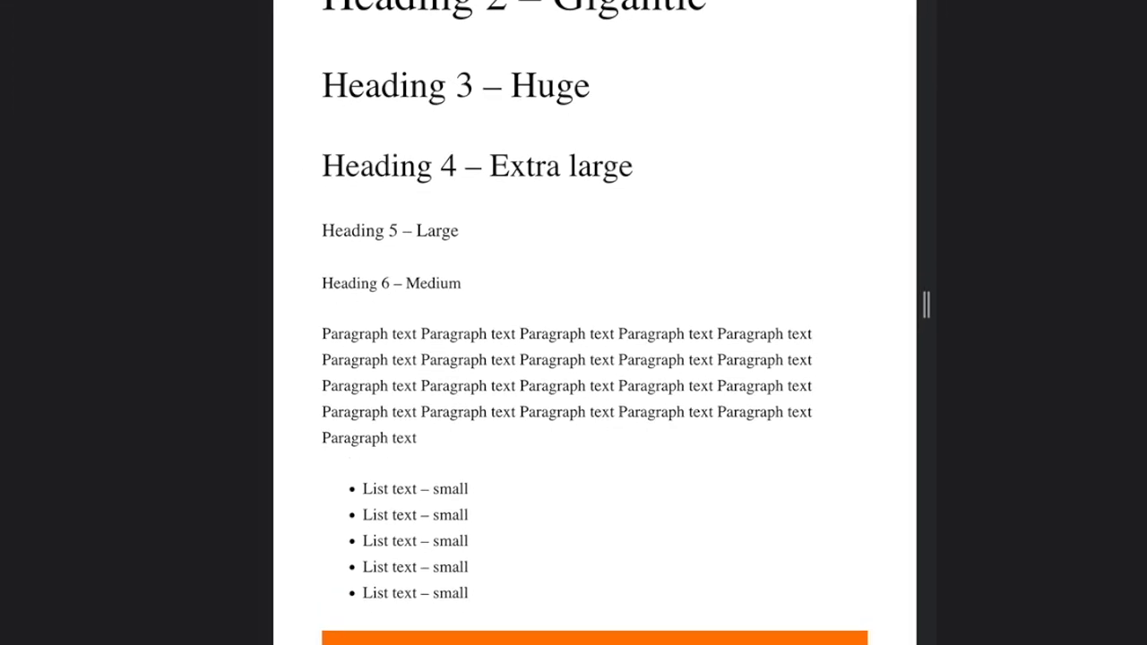
pyautogui.scroll(3)
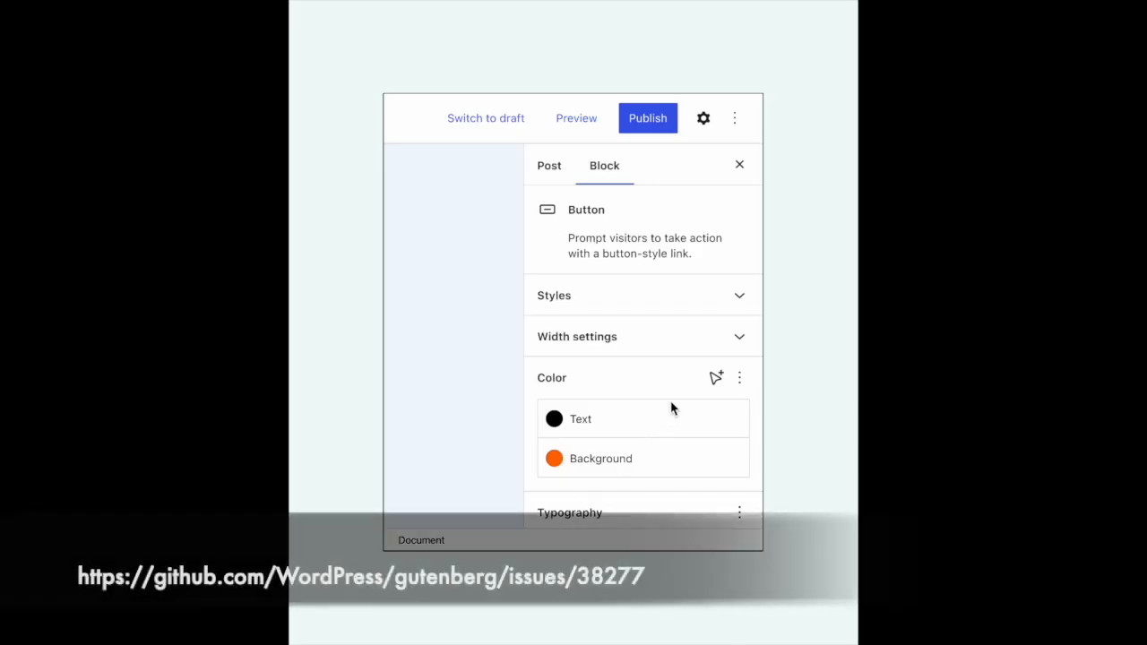
pyautogui.click(715, 377)
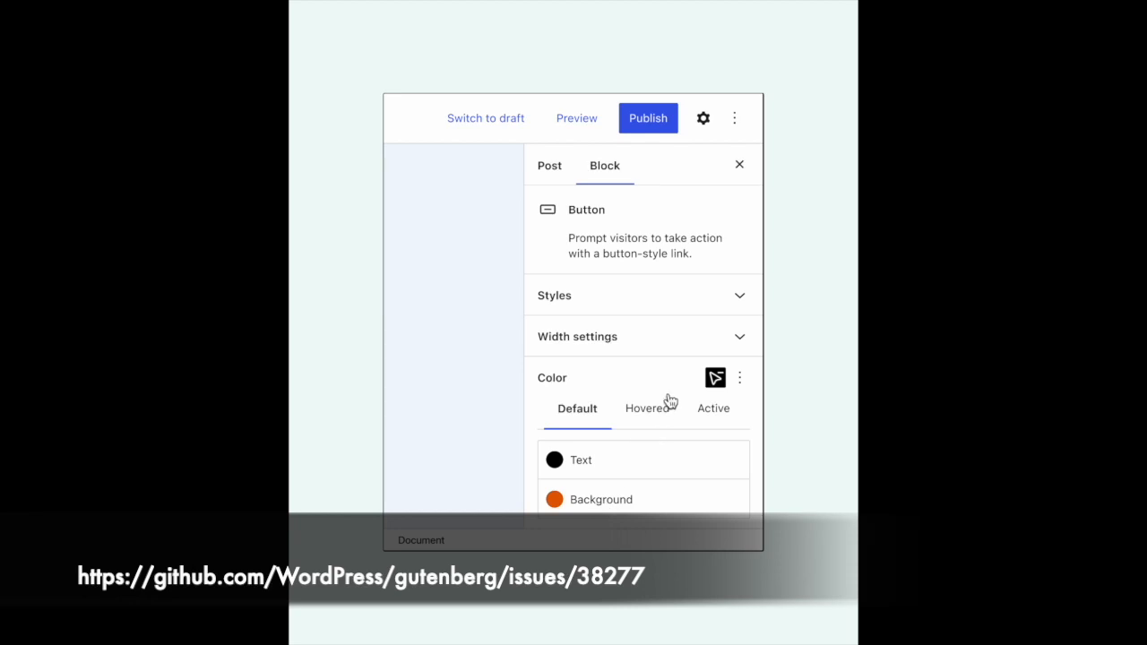
pyautogui.click(645, 408)
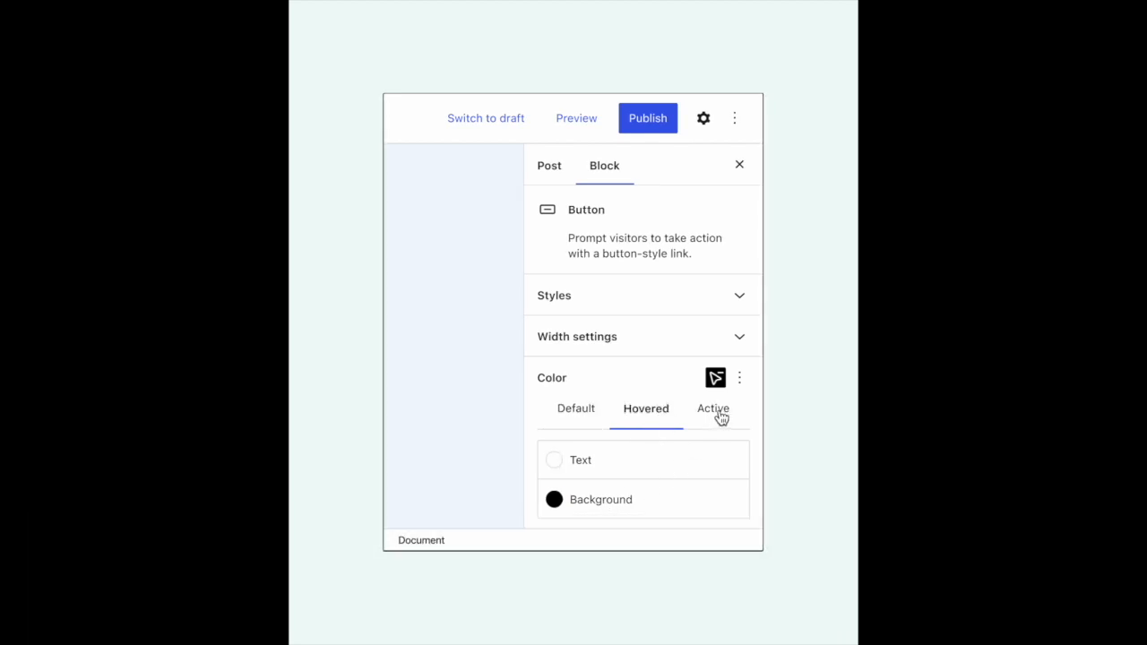
pyautogui.click(712, 408)
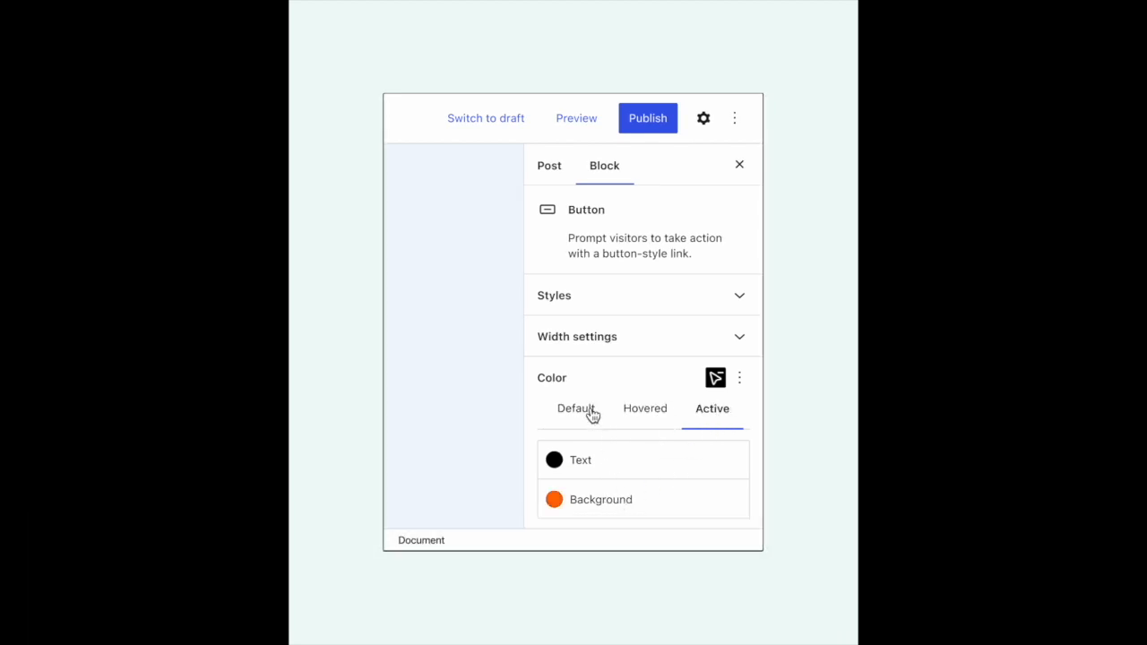
pyautogui.click(577, 408)
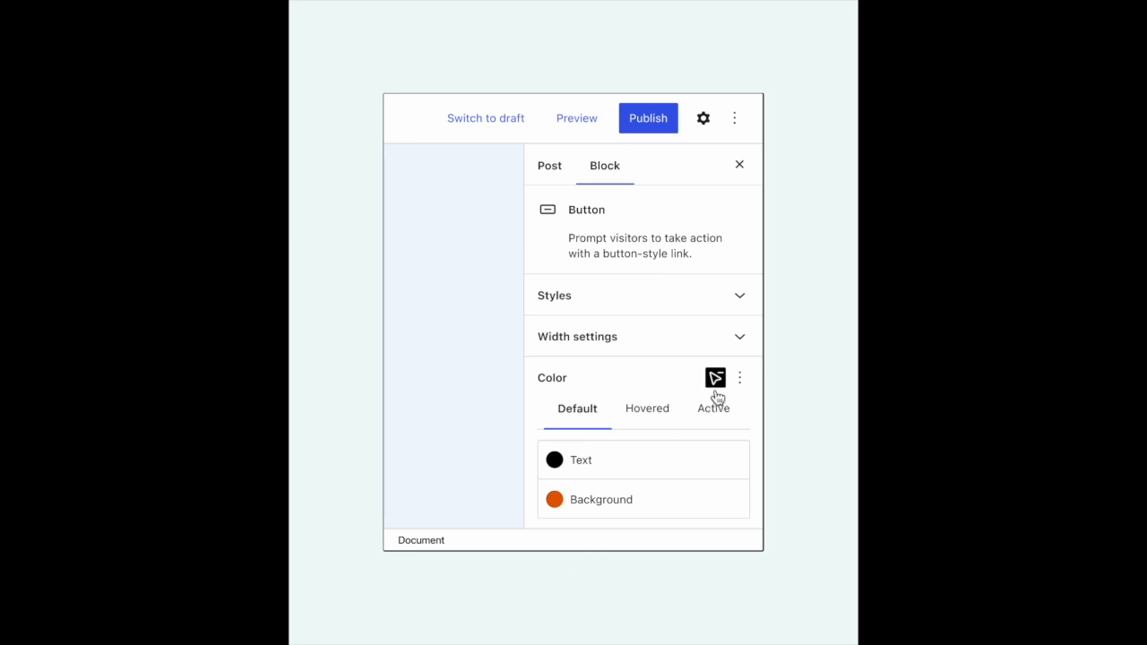
pyautogui.click(716, 378)
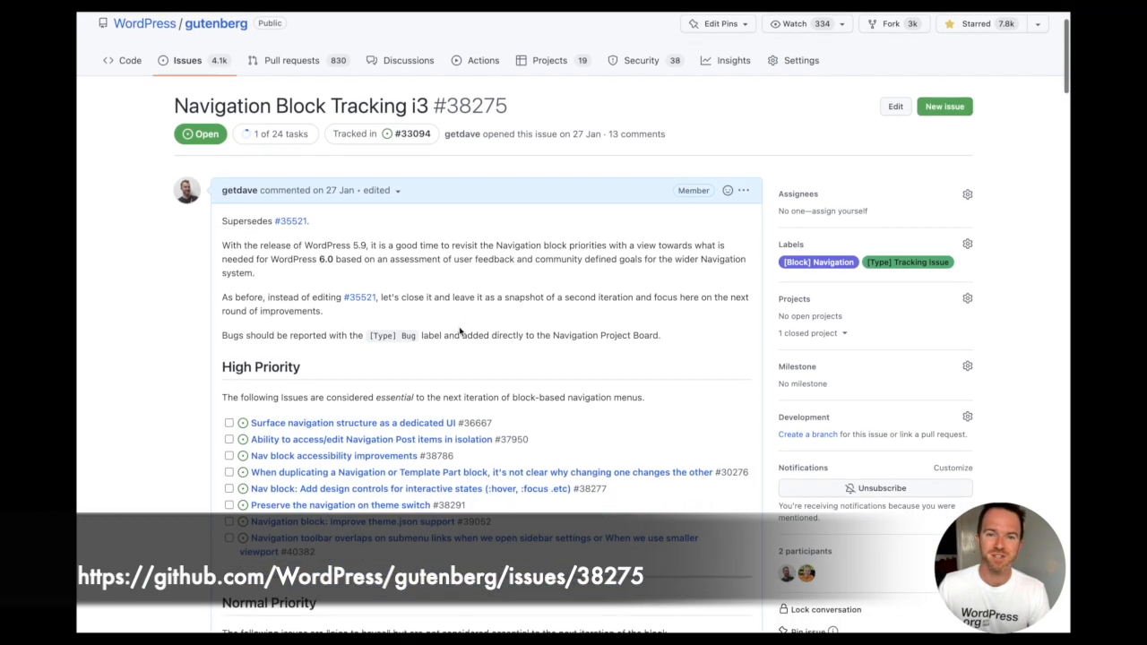
pyautogui.scroll(-3)
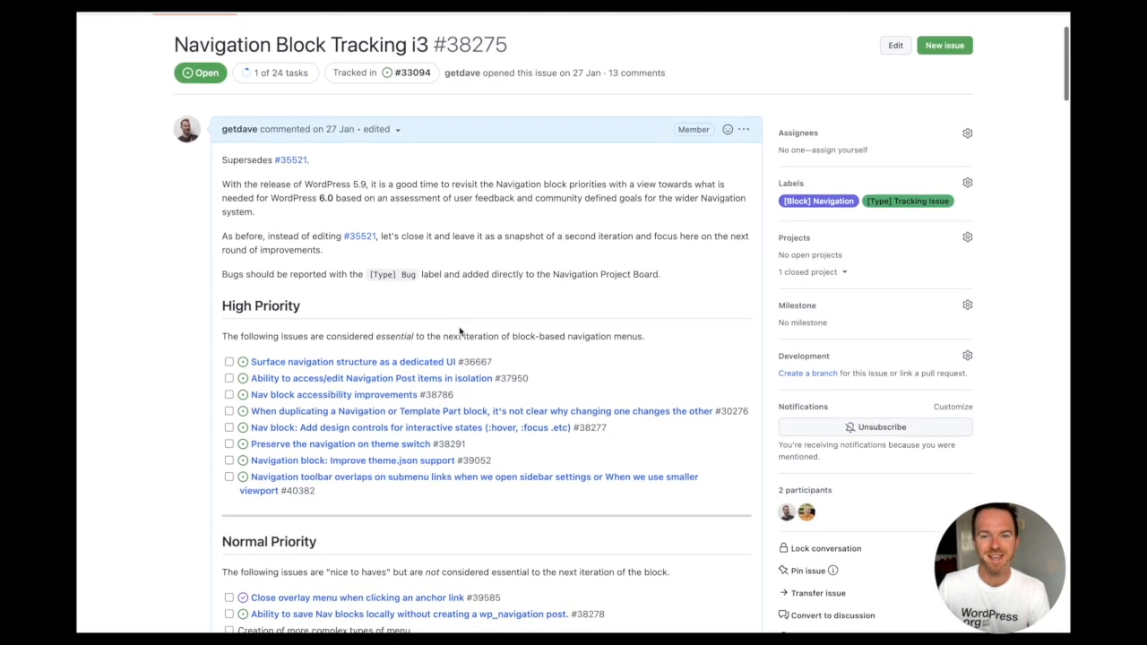
pyautogui.scroll(3)
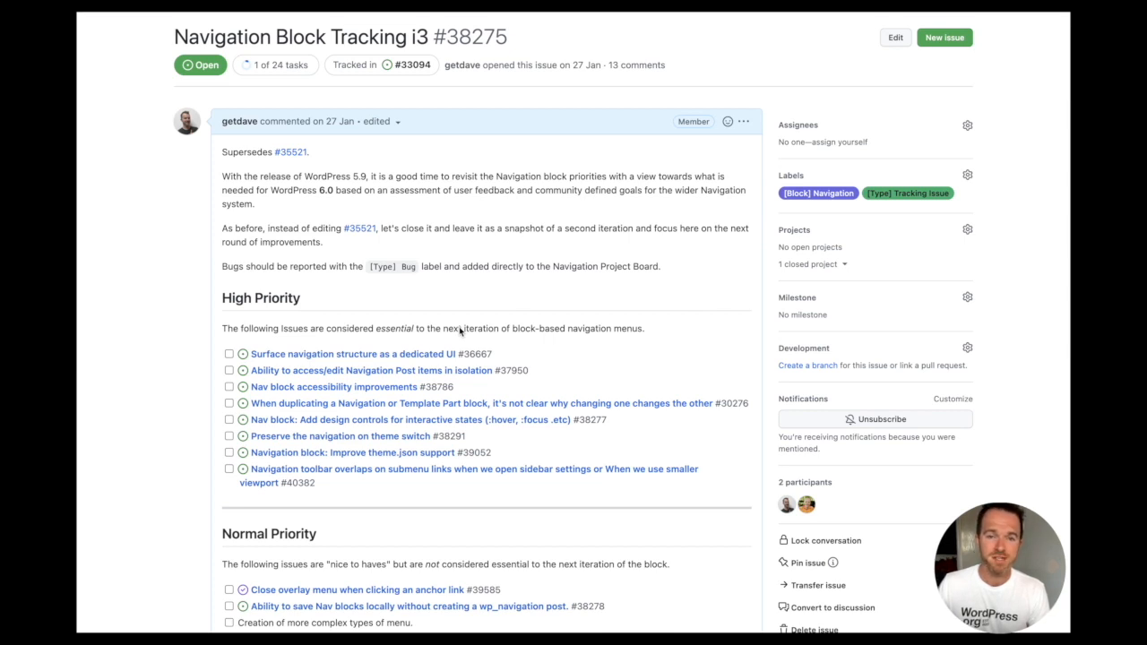
pyautogui.scroll(-3)
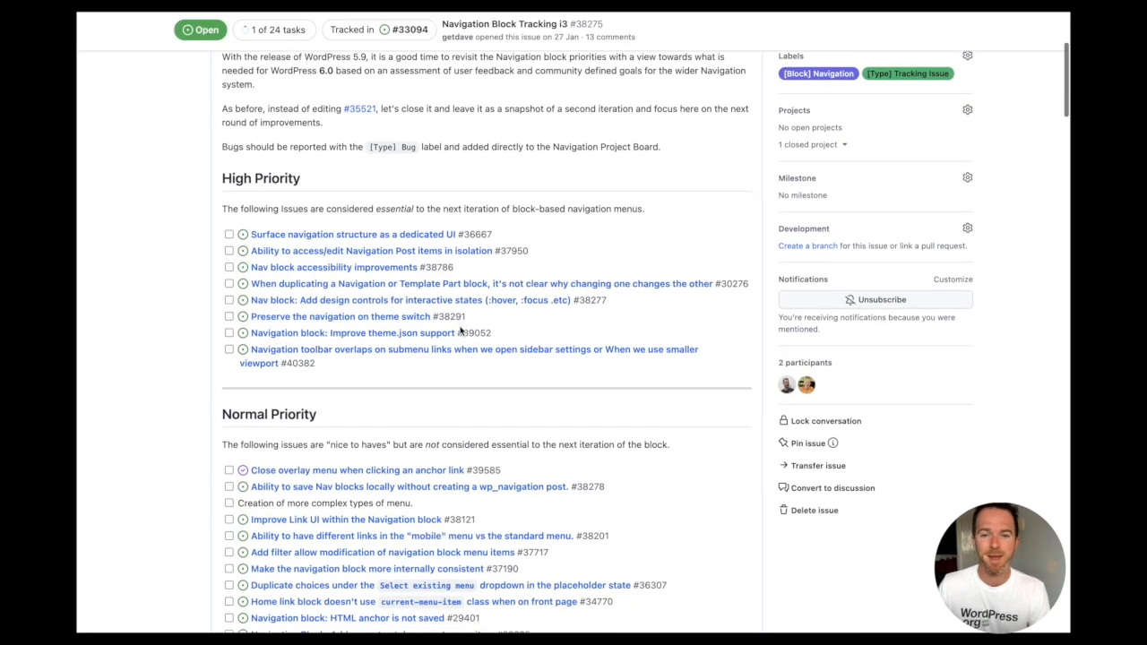
pyautogui.scroll(-3)
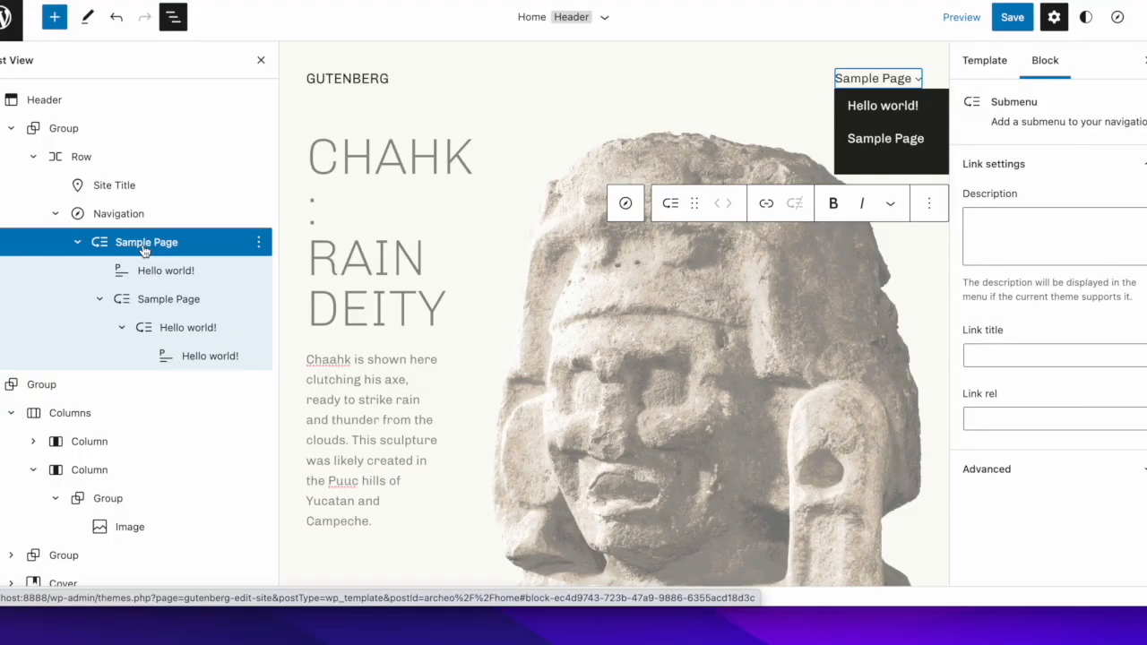
# - In List View, select Hello world!, nested Sample Page, and its inner Hello world! submenu
pyautogui.click(165, 270)
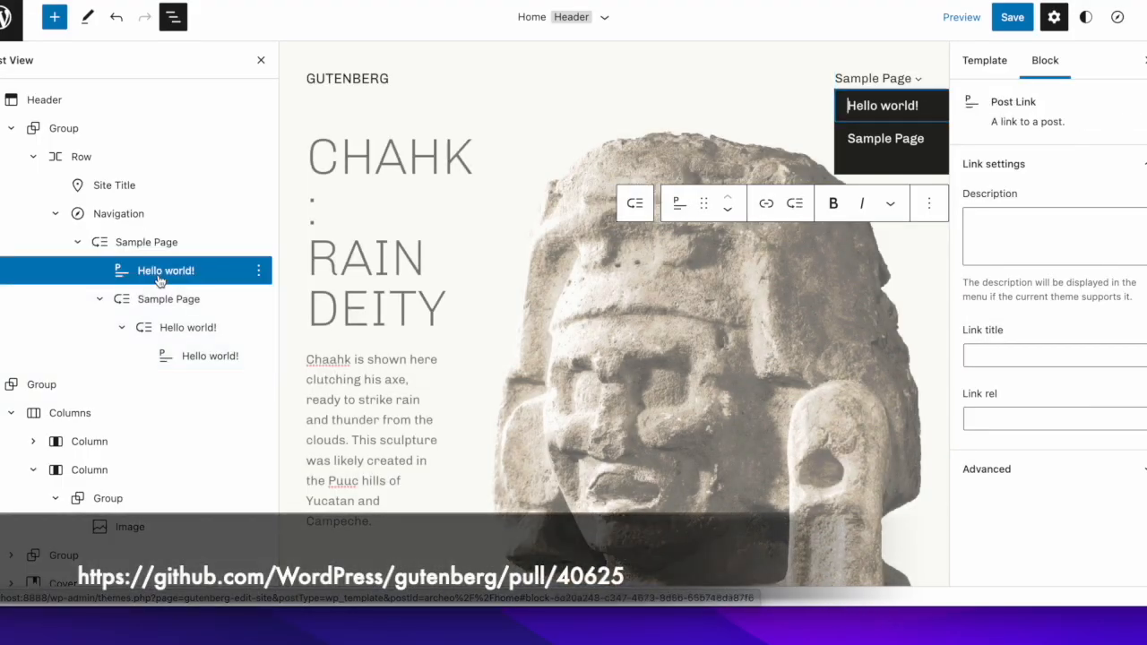
pyautogui.click(168, 299)
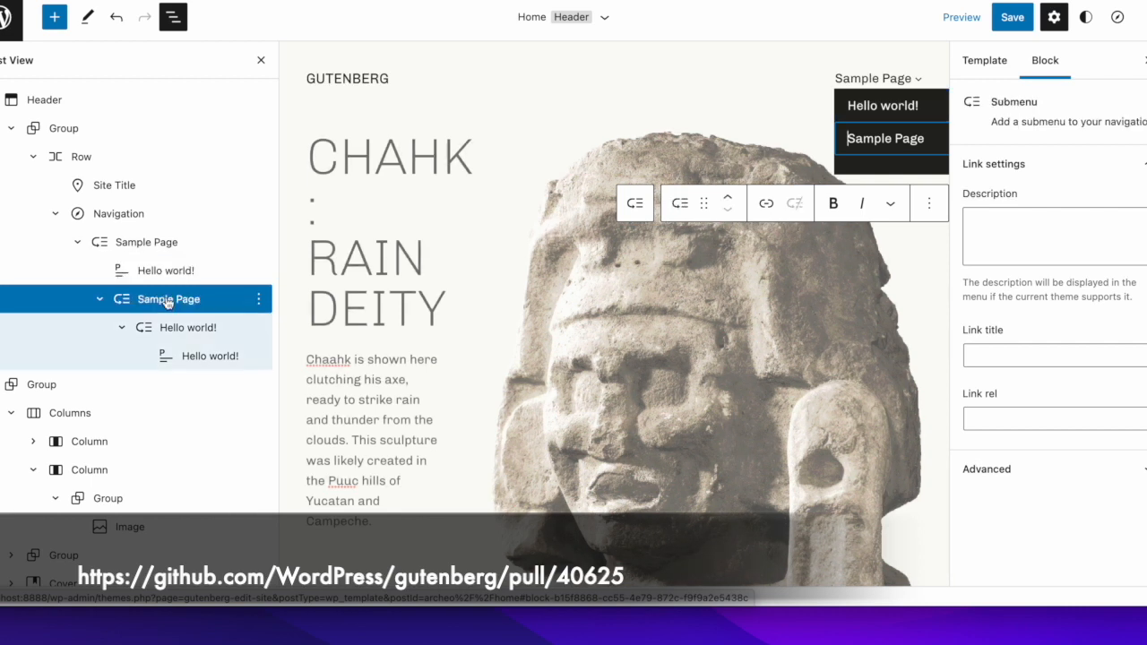
pyautogui.click(188, 327)
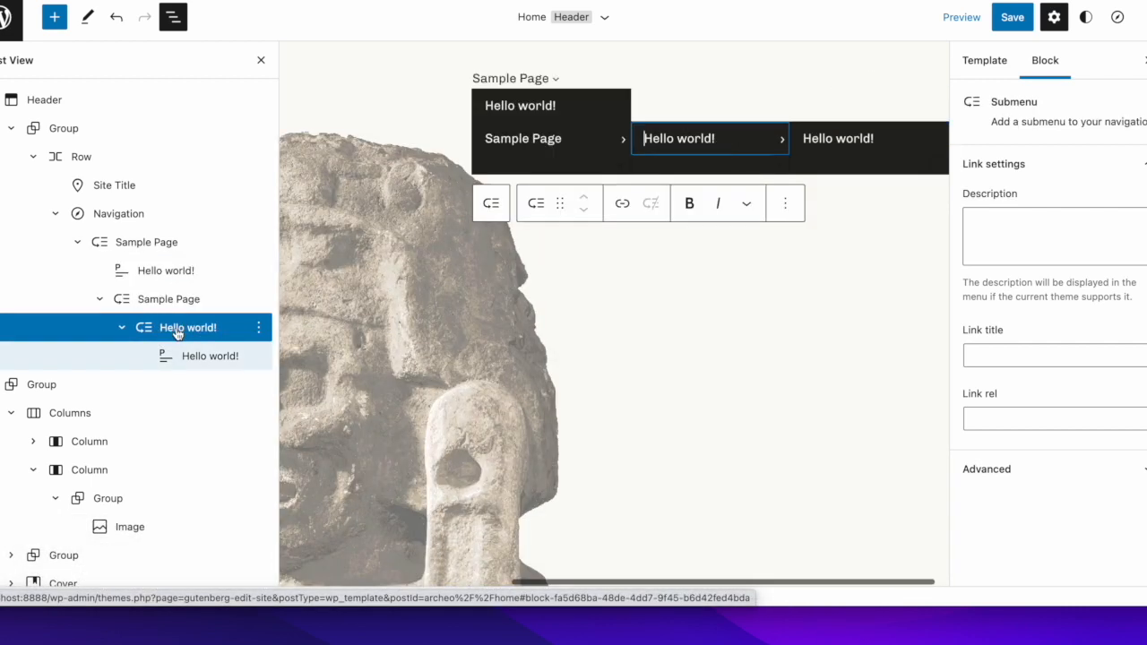
pyautogui.click(209, 356)
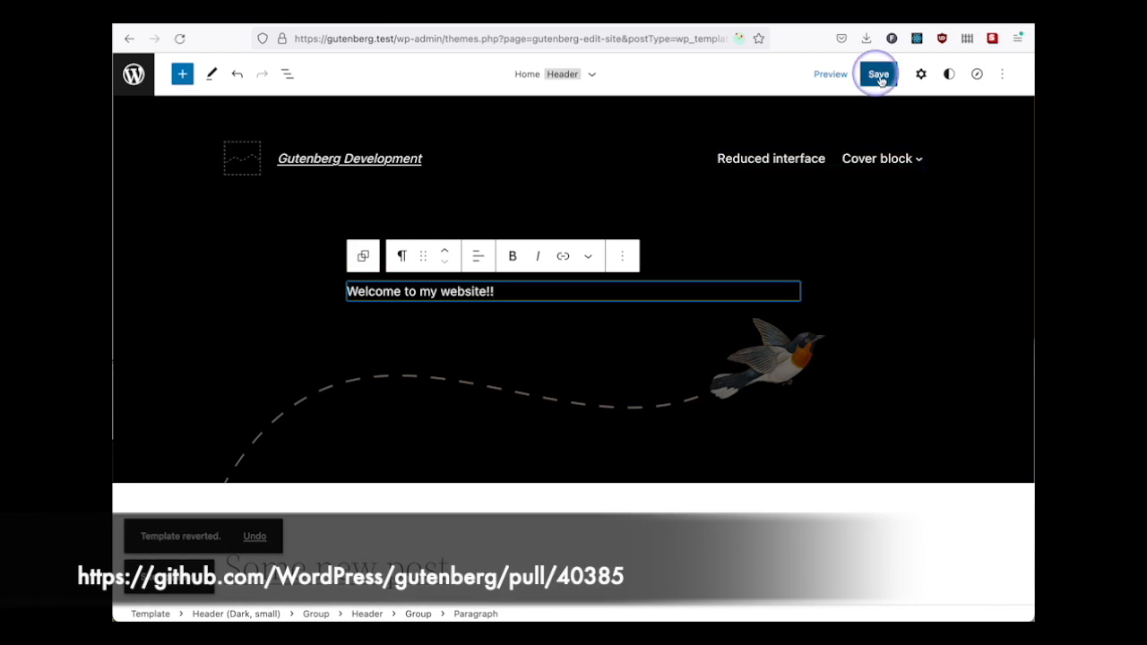
# - Save the Header template part, update the theme with the customisations, and reopen the save review
pyautogui.click(876, 74)
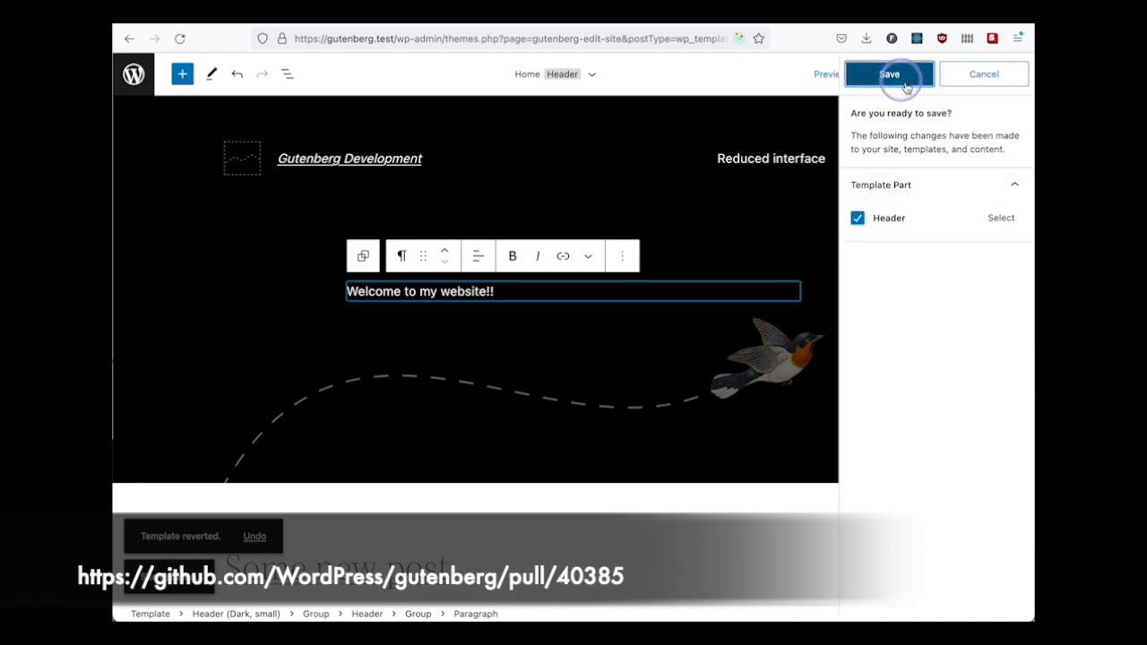
pyautogui.click(888, 74)
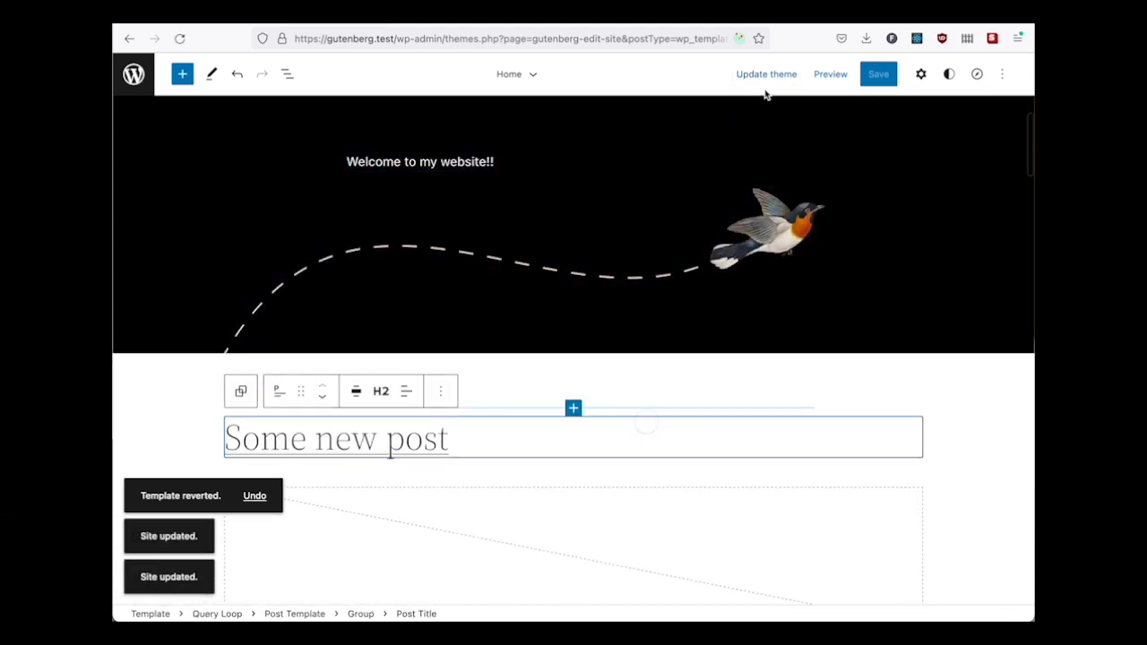
pyautogui.click(766, 74)
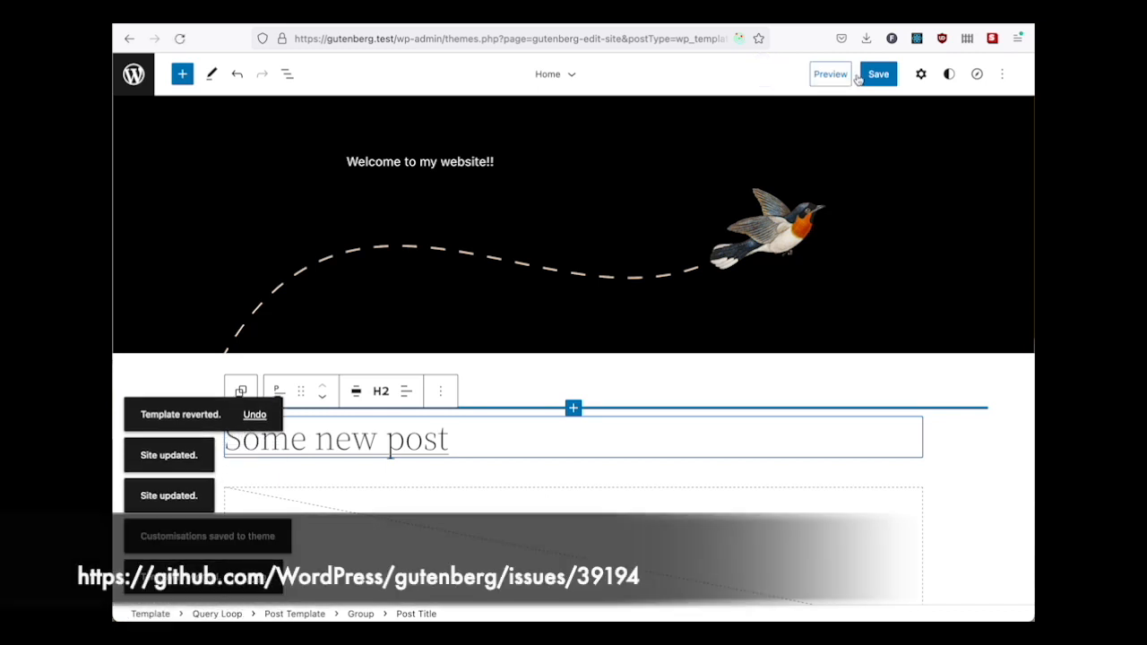
pyautogui.click(878, 73)
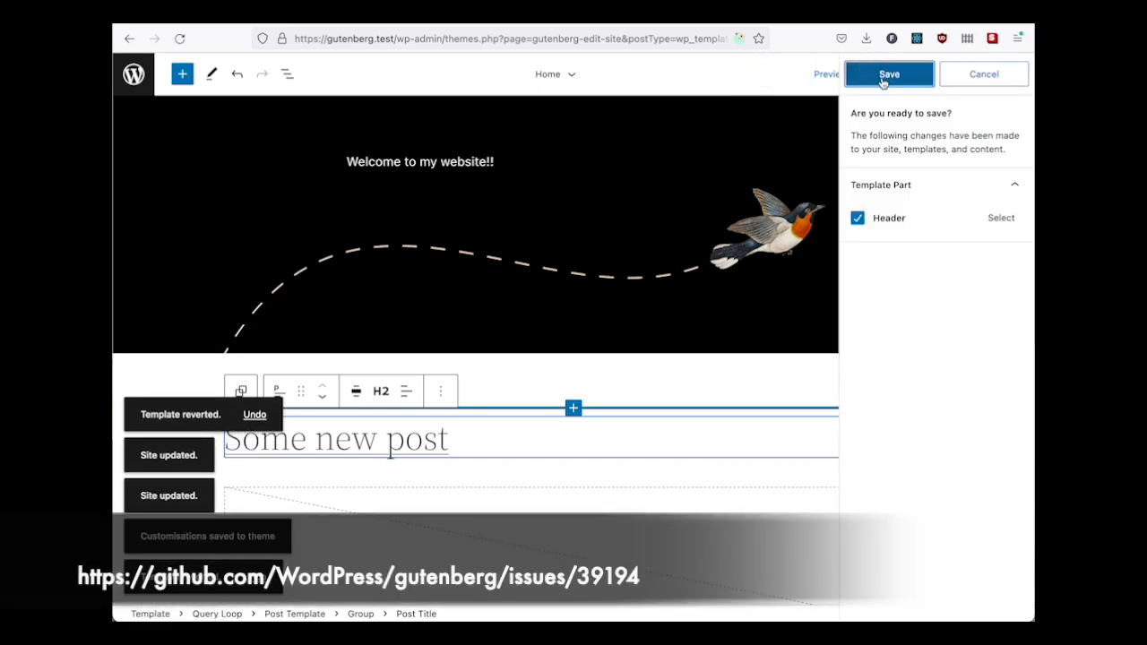